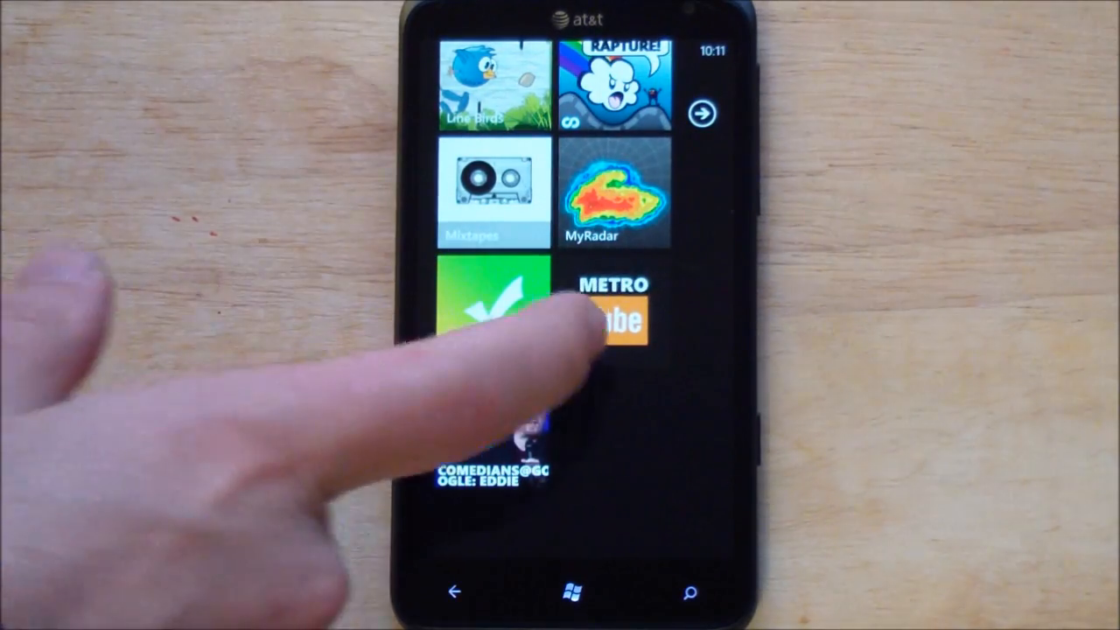
- Launch MetroTube from its Start tile and swipe to the CATEGORIES pane
left_click(616, 315)
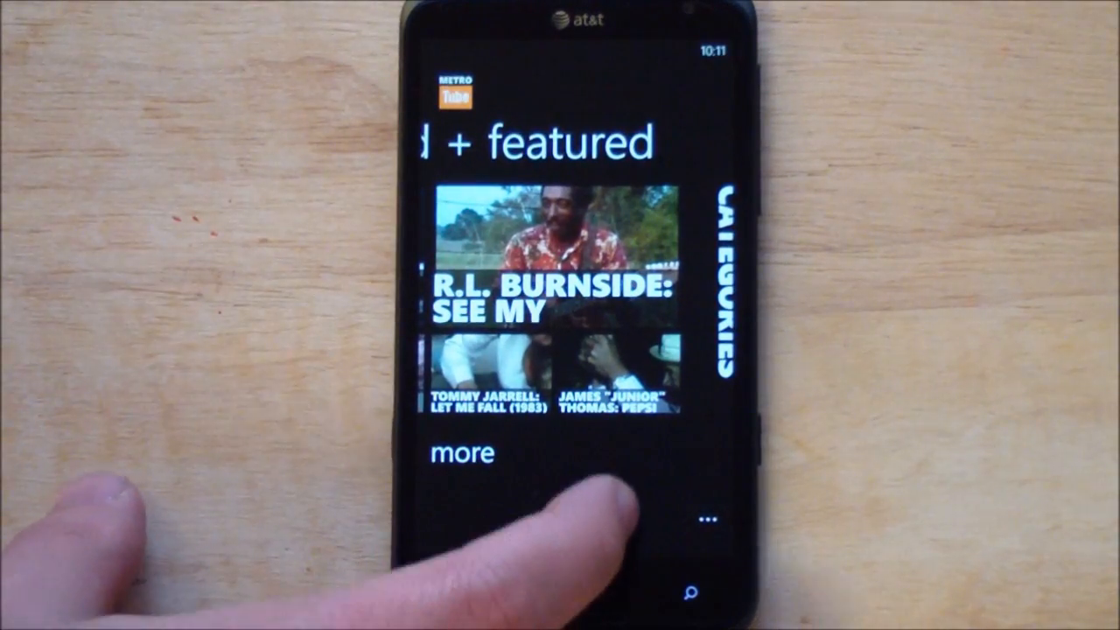
left_click(689, 591)
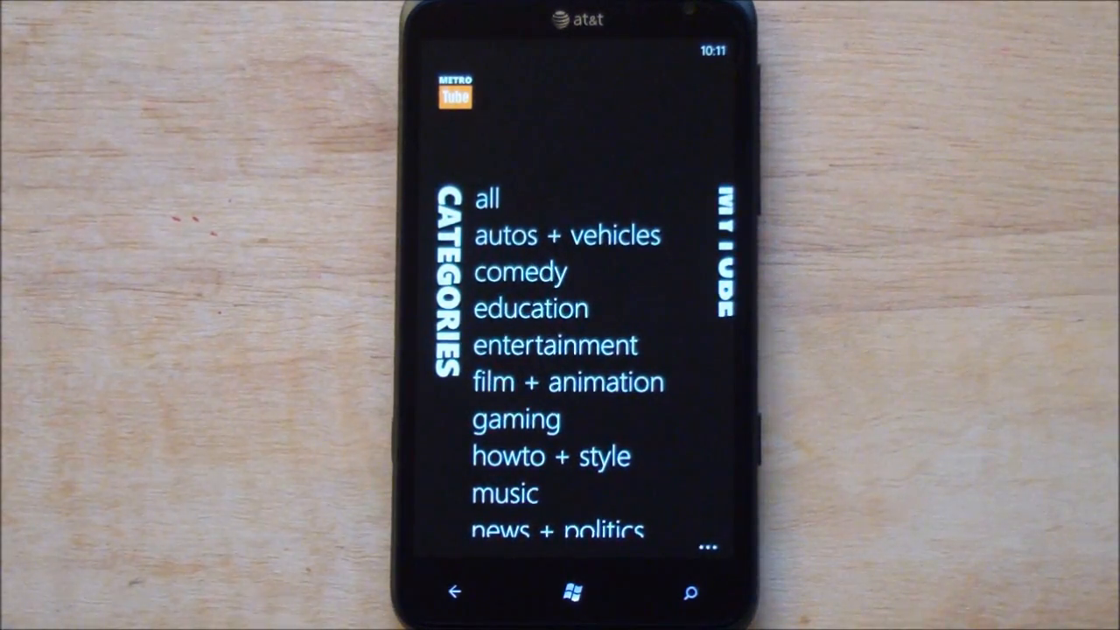
- Choose a category from the list and open a video from its staff picks
scroll("down", 3)
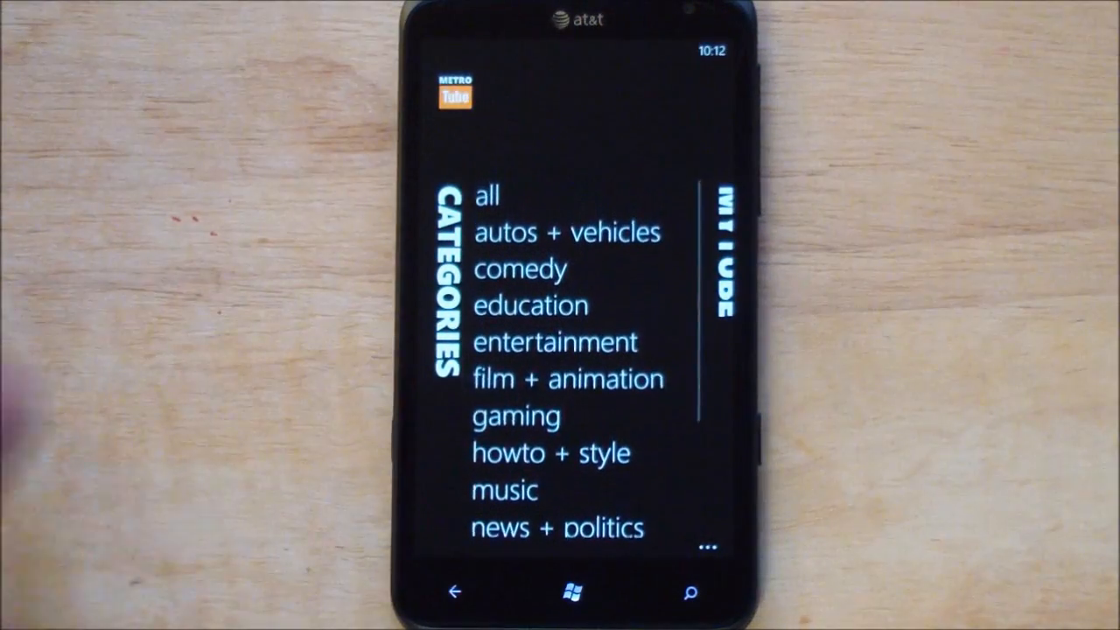
left_click(546, 378)
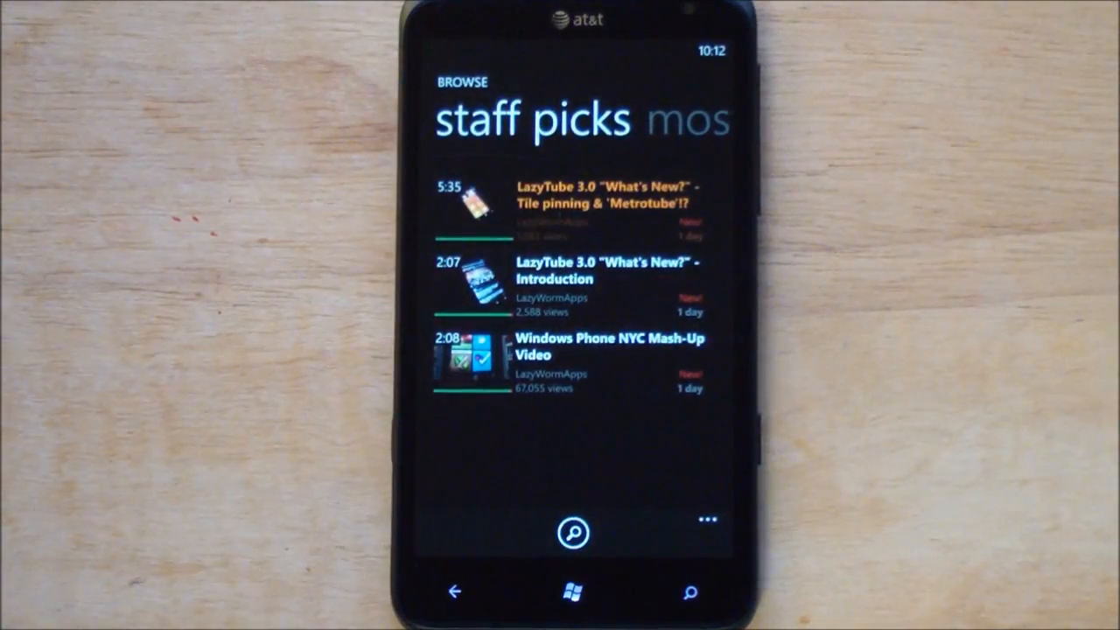
left_click(578, 193)
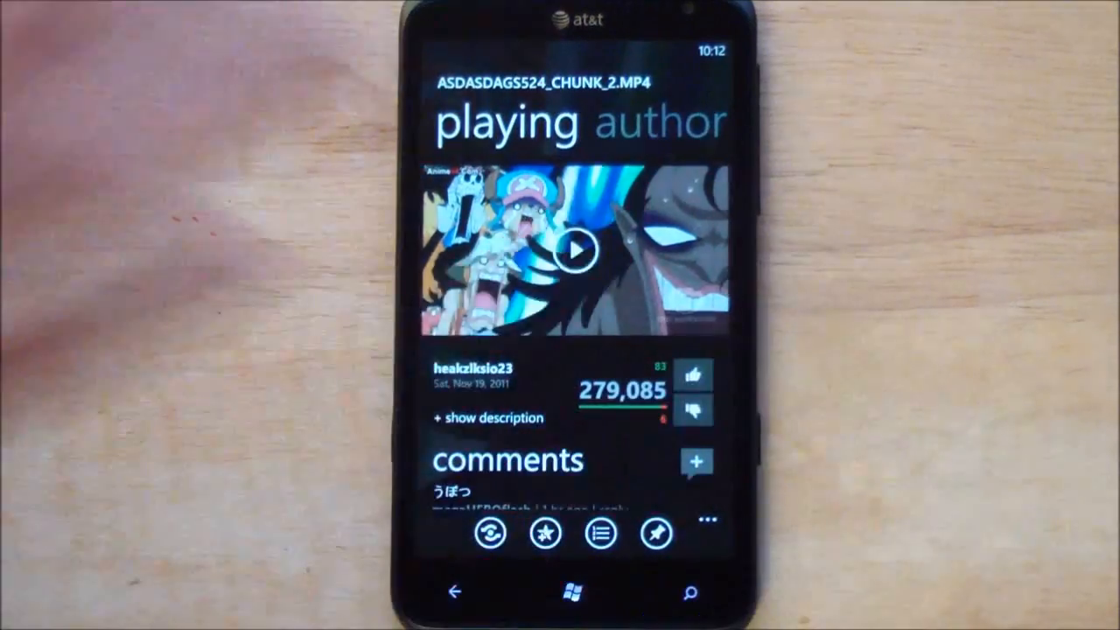
- Play the anime video fullscreen in landscape, then go back to its details page
left_click(576, 252)
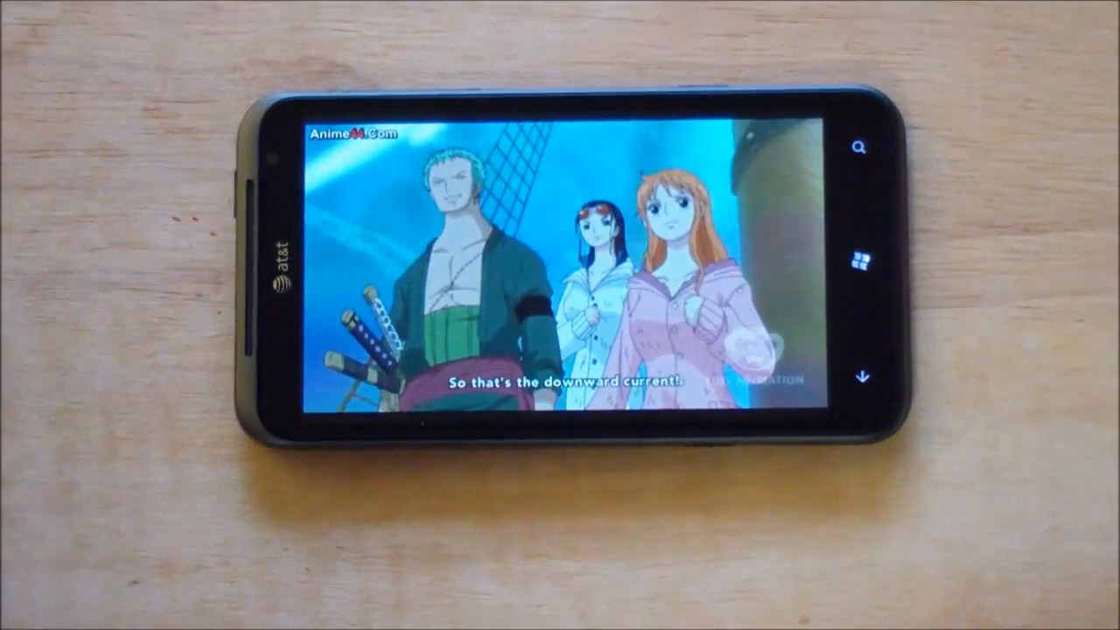
left_click(567, 279)
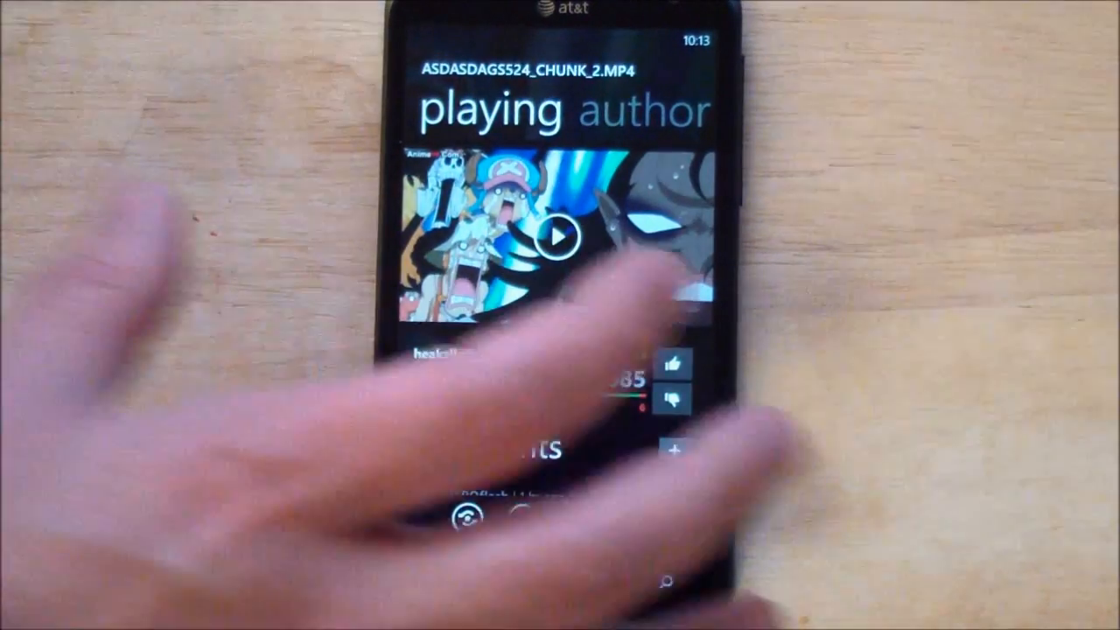
- Pin the video as a Start screen tile and reopen it from that tile
left_click(689, 342)
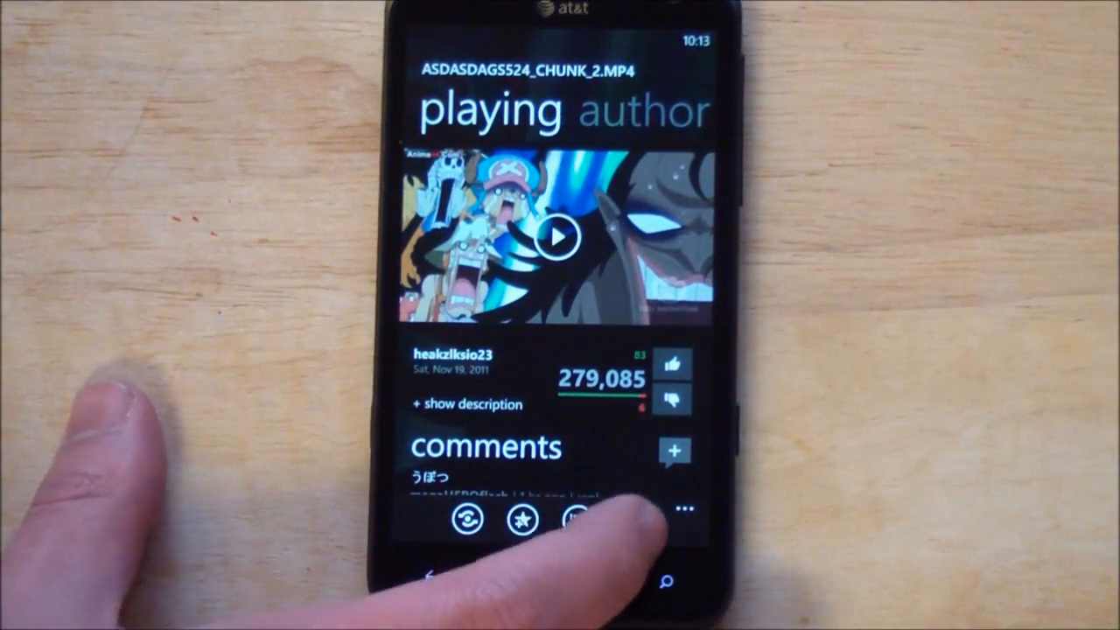
left_click(549, 579)
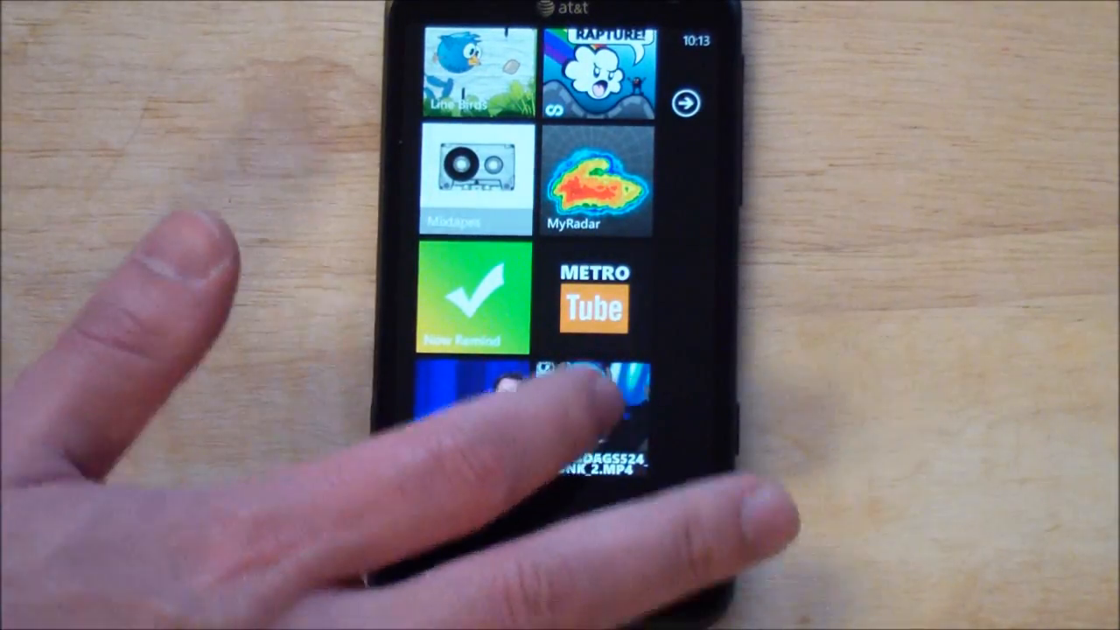
left_click(588, 297)
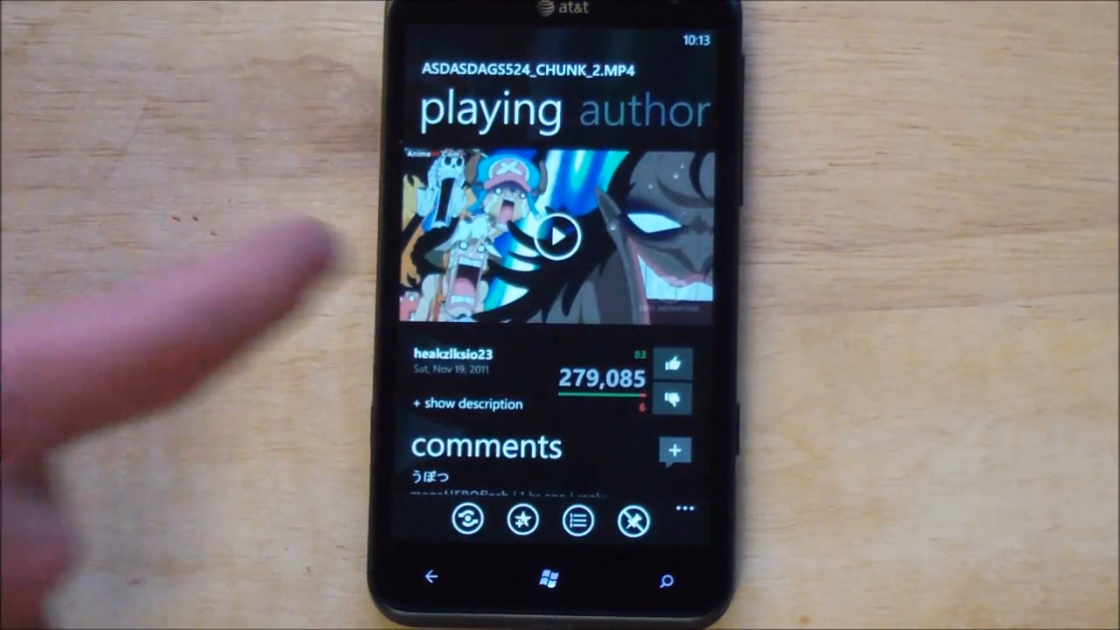
- View the share options (social, email, SMS), then unpin the tile from Start
scroll("down", 3)
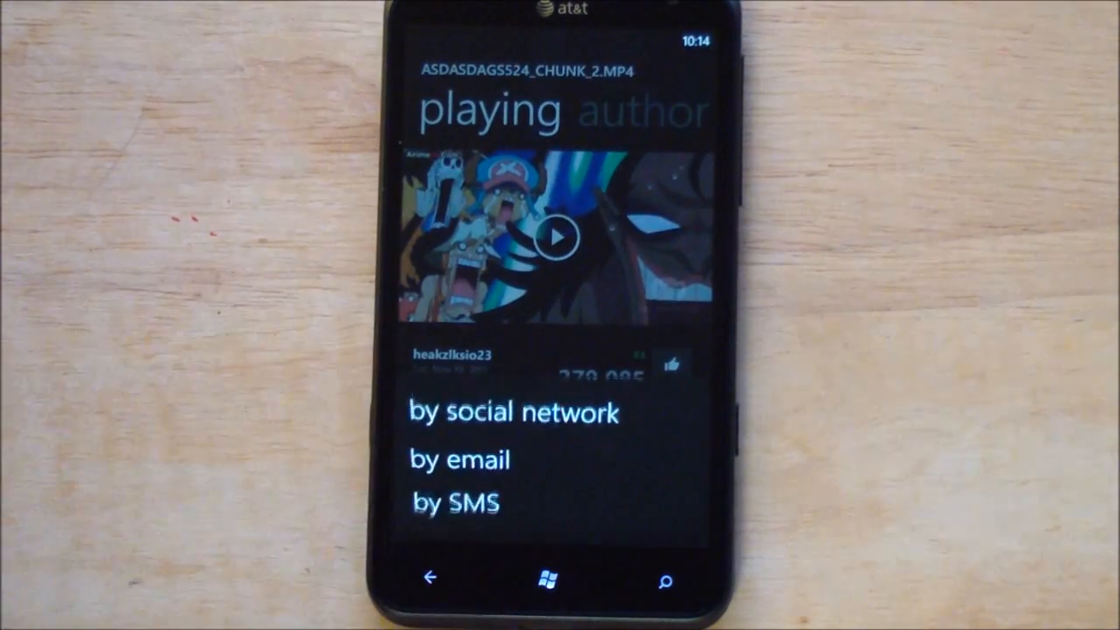
left_click(515, 412)
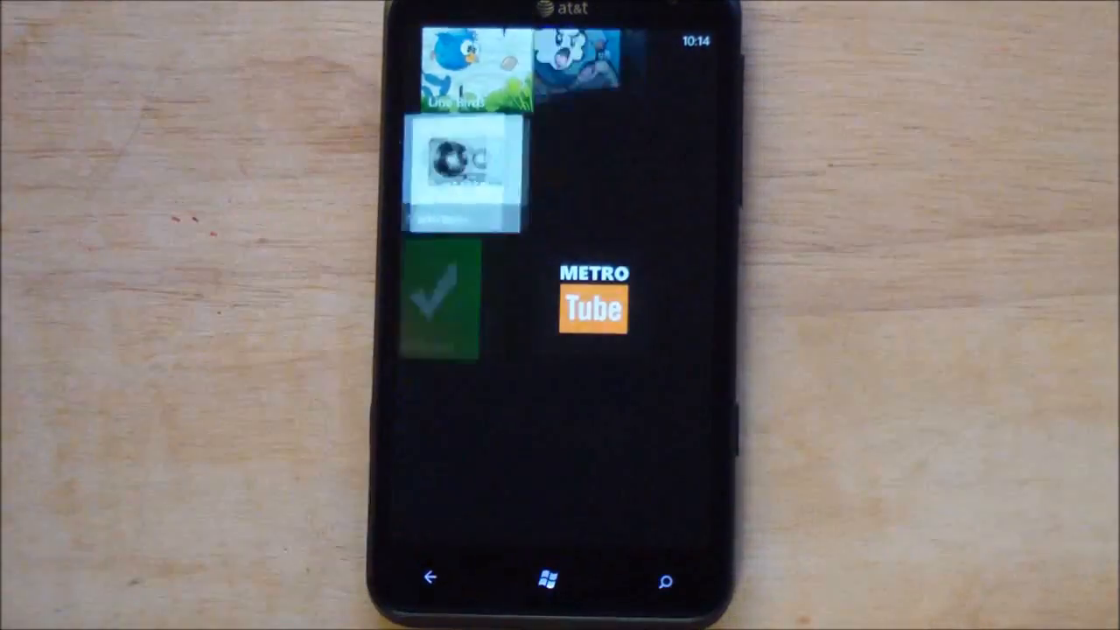
- Review language, run under lock, region and streaming quality settings, then return to Start
left_click(591, 308)
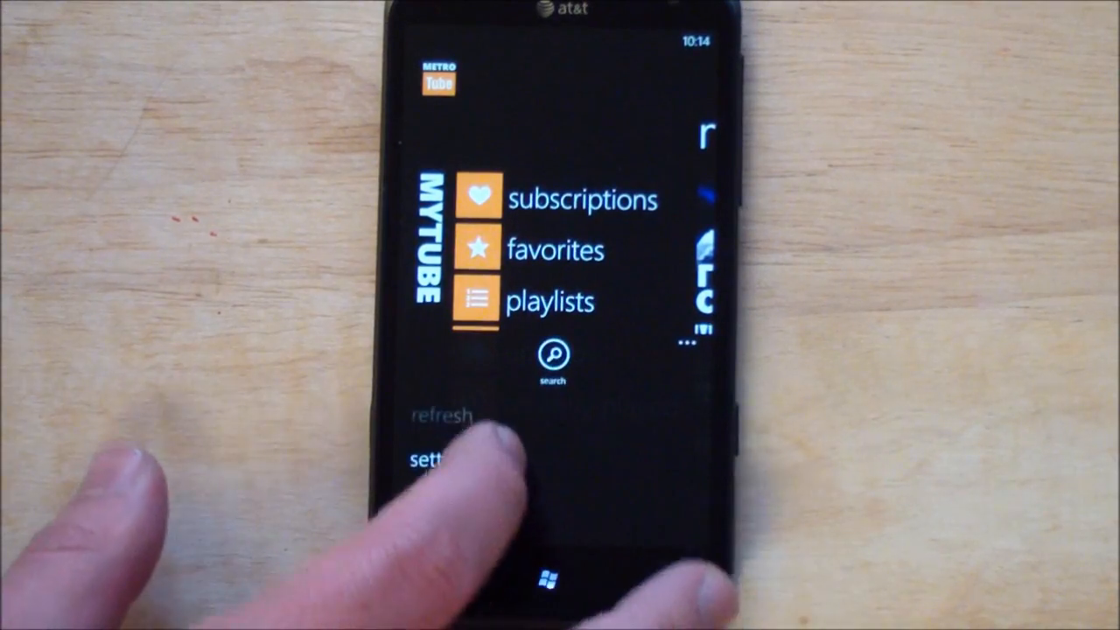
left_click(428, 458)
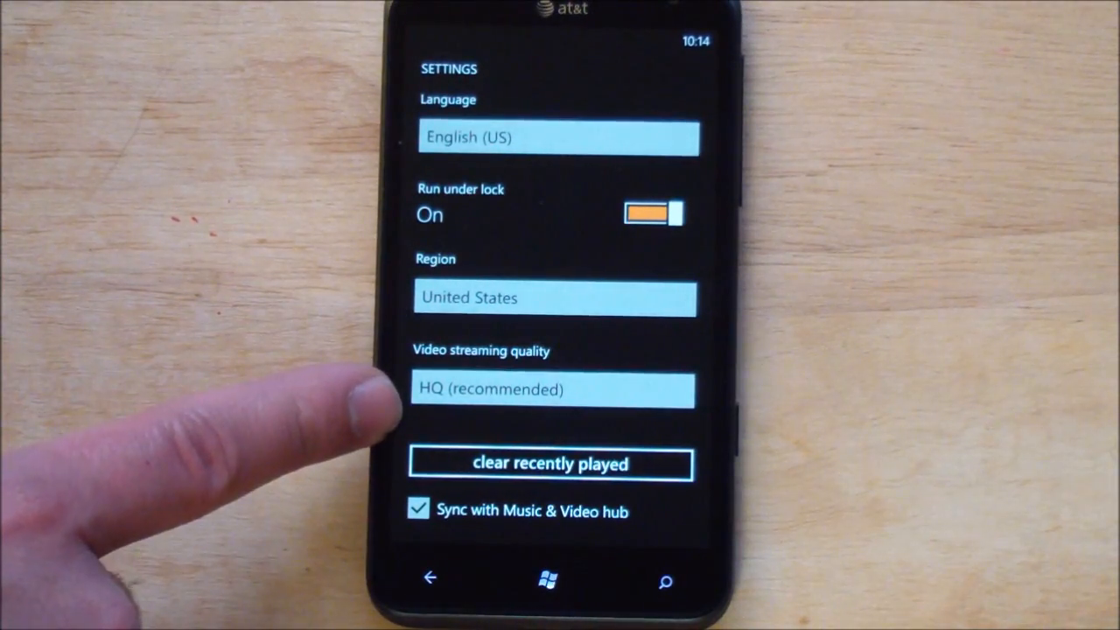
left_click(553, 388)
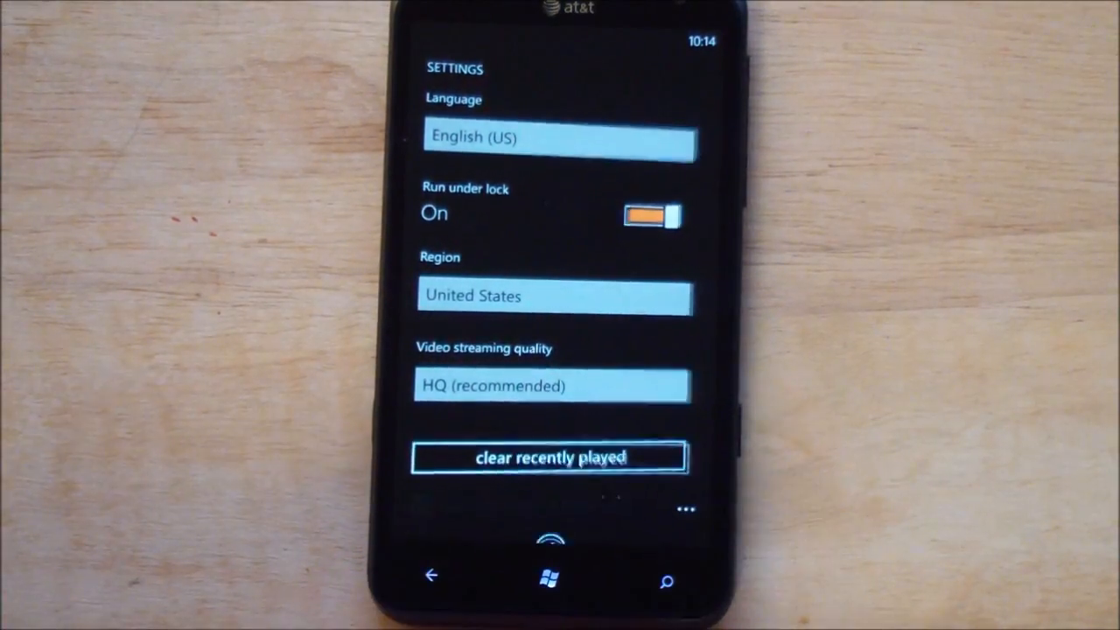
left_click(550, 577)
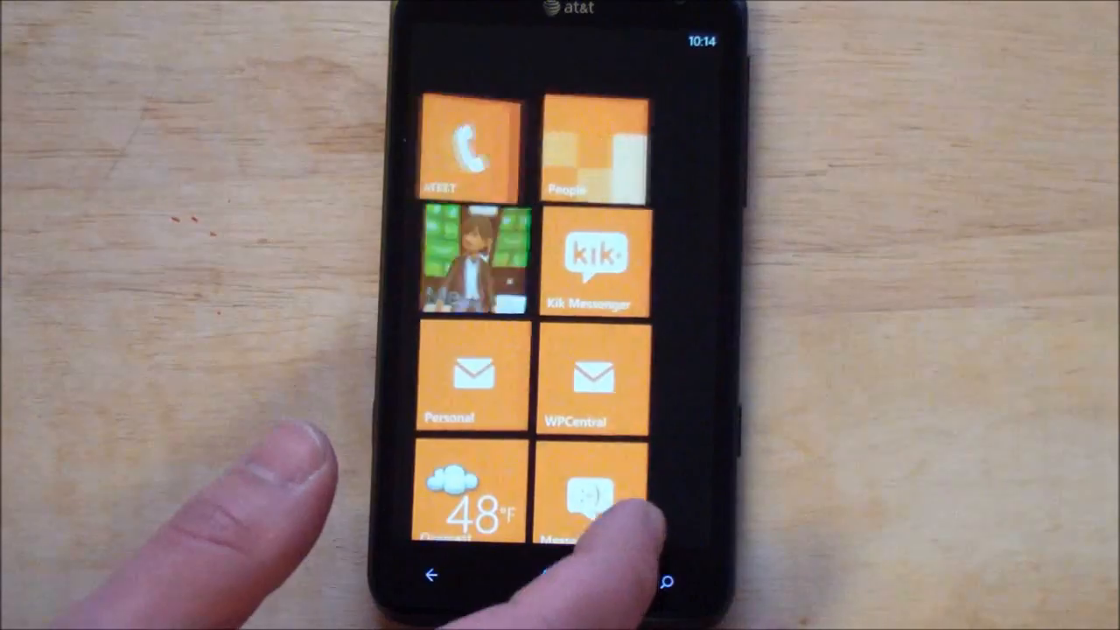
- Play the Comedians@Google Eddie Izzard talk in landscape at HD 720p with controls hidden
scroll("down", 3)
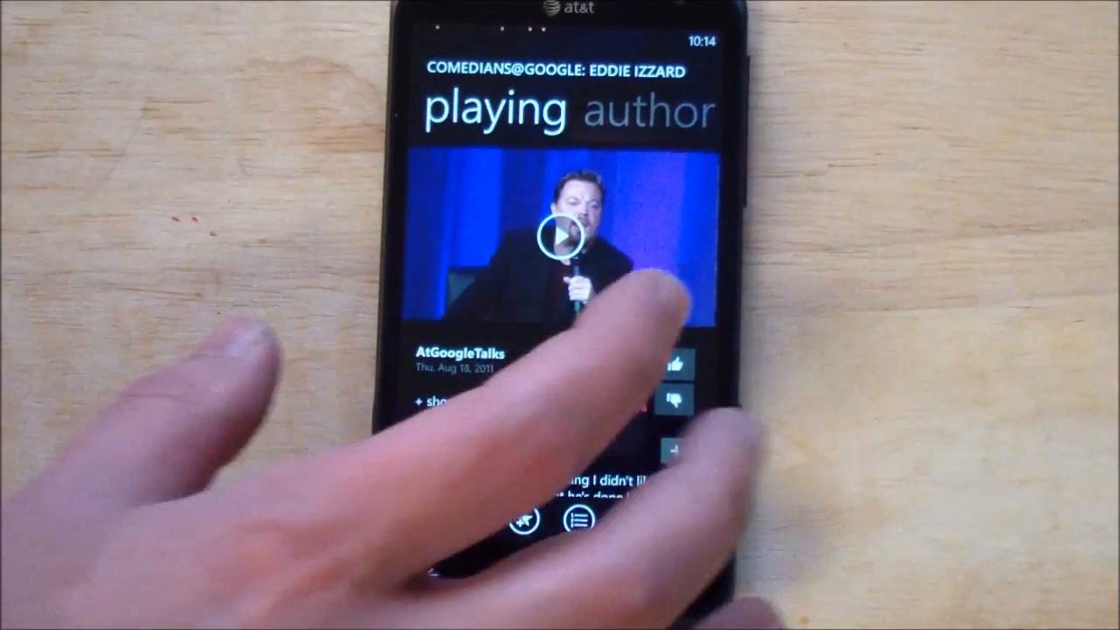
left_click(564, 236)
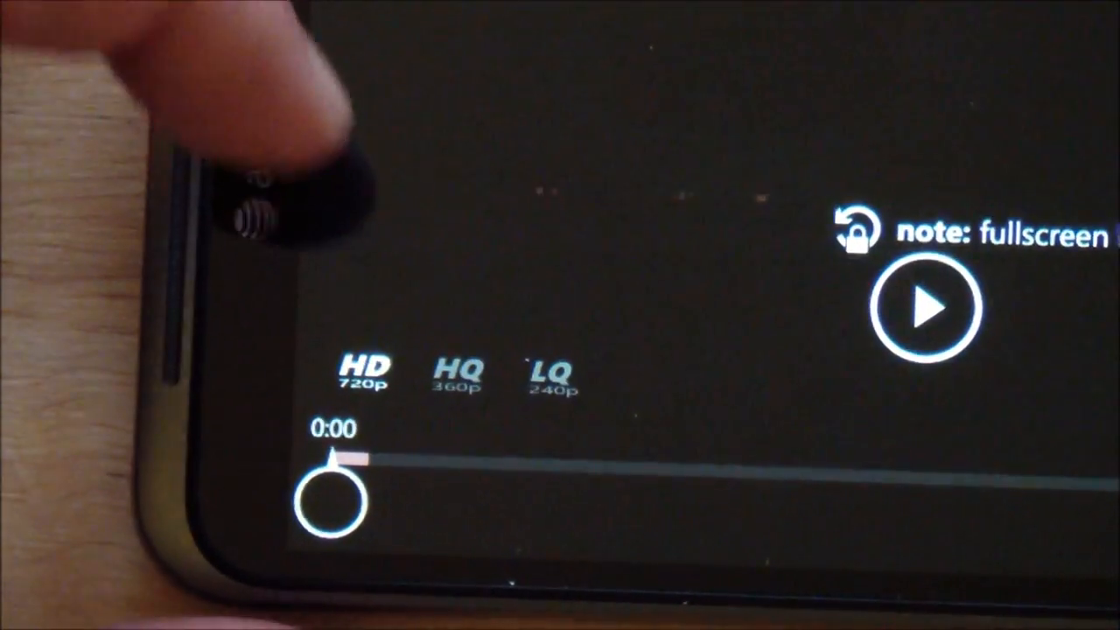
mouse_move(263, 175)
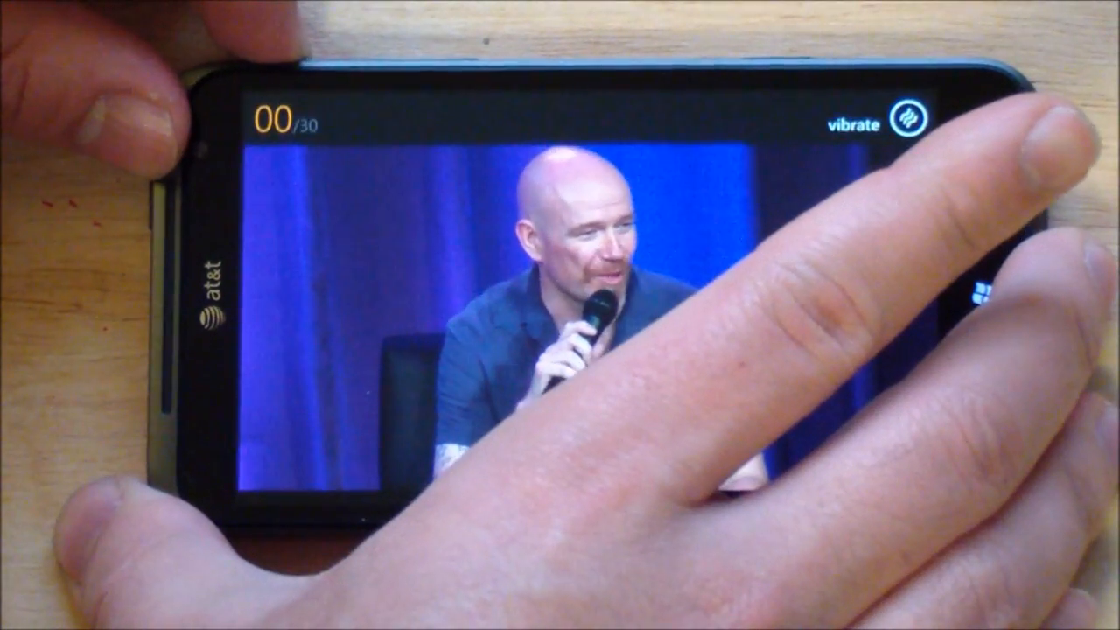
left_click(906, 122)
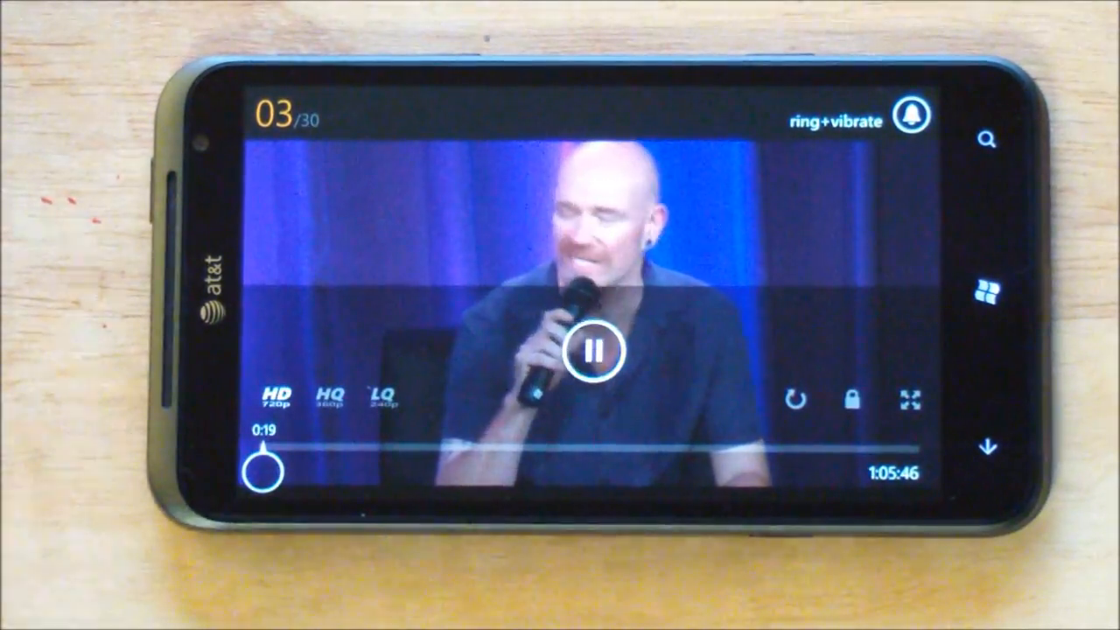
left_click(595, 350)
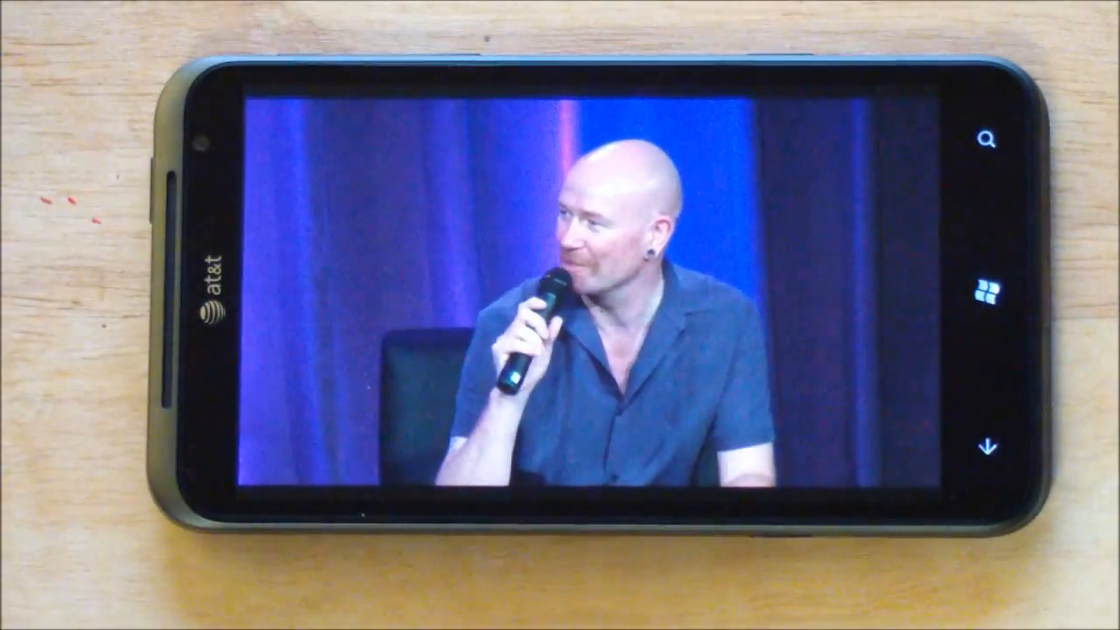